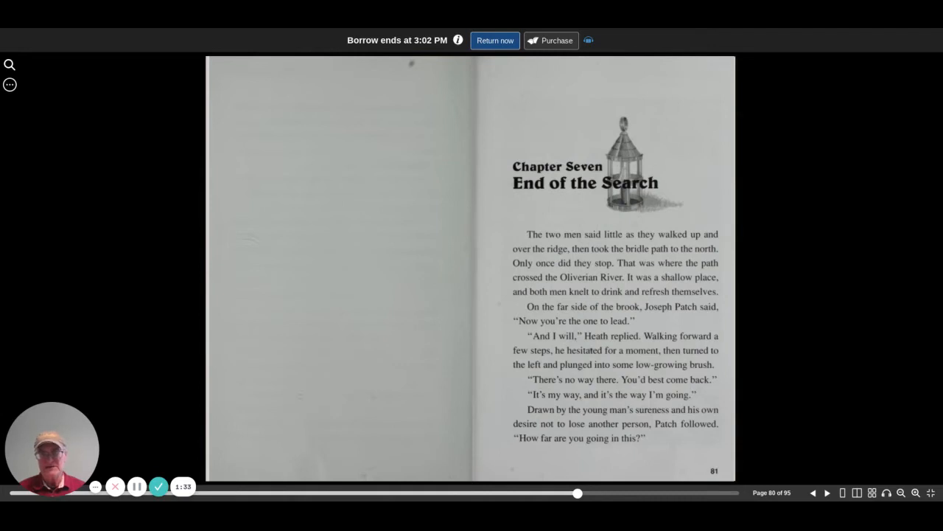
Turn from page 80 to the 82–83 spread where Heath finds Sarah asleep.
click(826, 493)
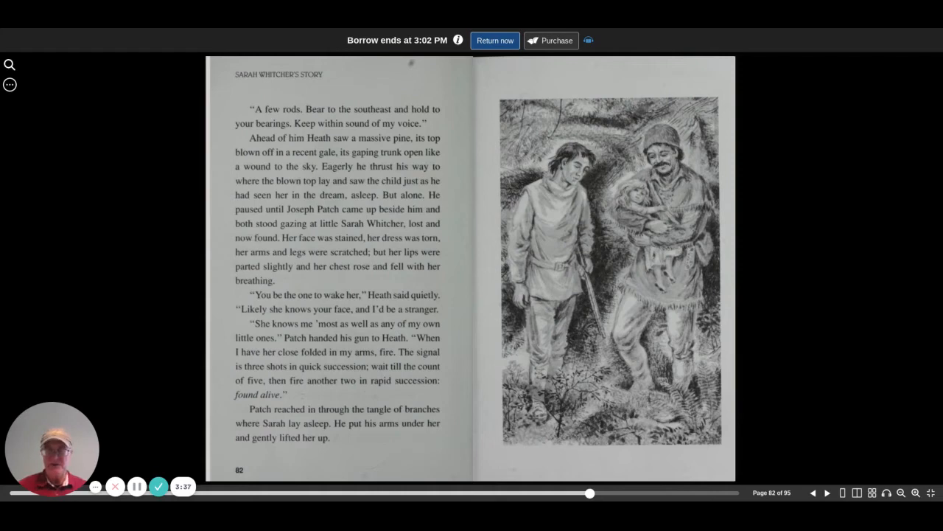
Turn to pages 84–85, where Sarah returns to her mother.
click(825, 493)
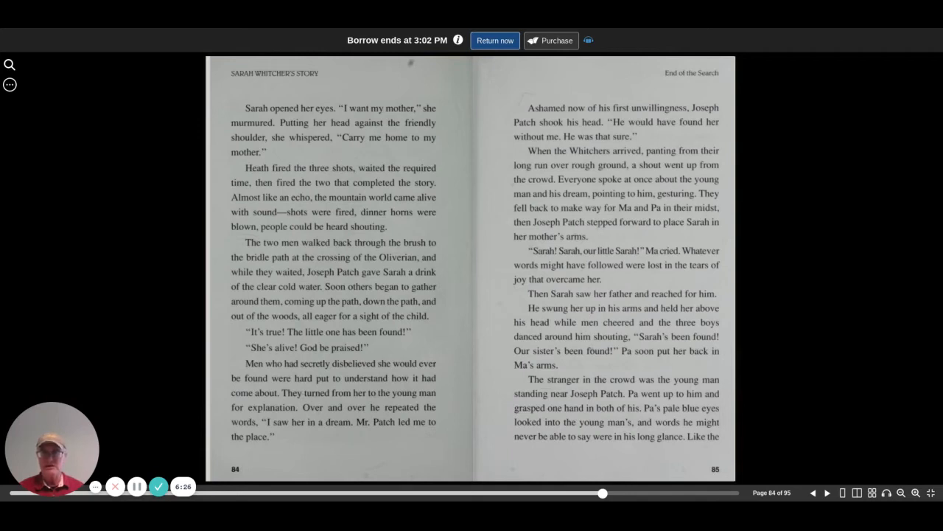
Turn to pages 86–87, where the crowd heads home with Sarah on shoulders.
click(826, 493)
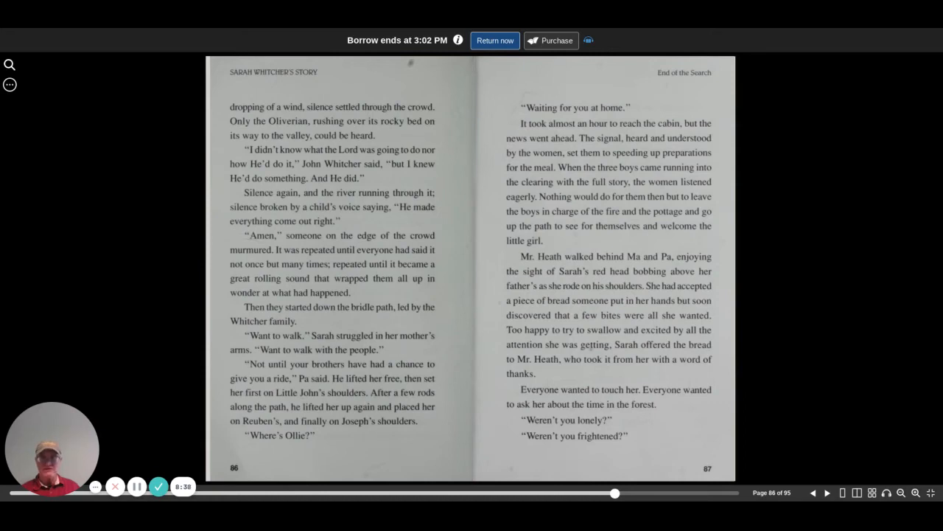
Page past the 88–89 drawing of Sarah and her dog to pages 90–91.
click(826, 492)
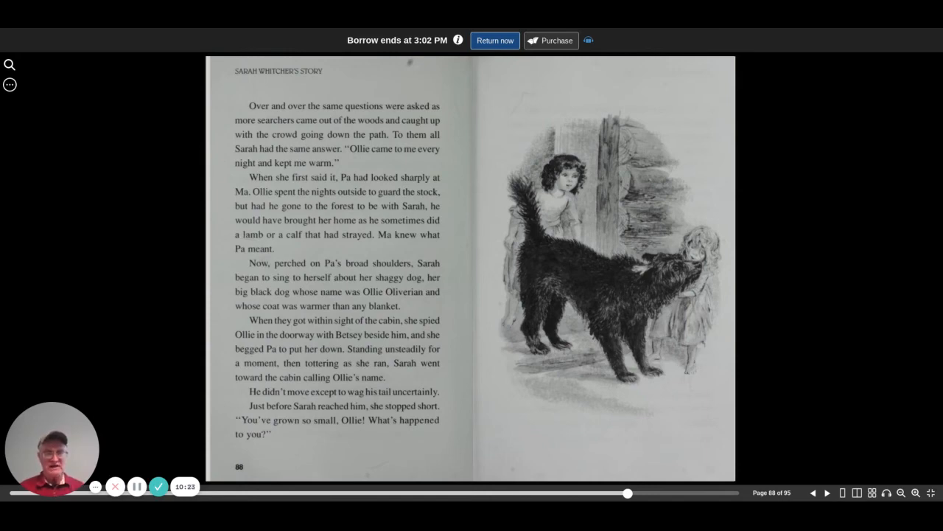
click(825, 492)
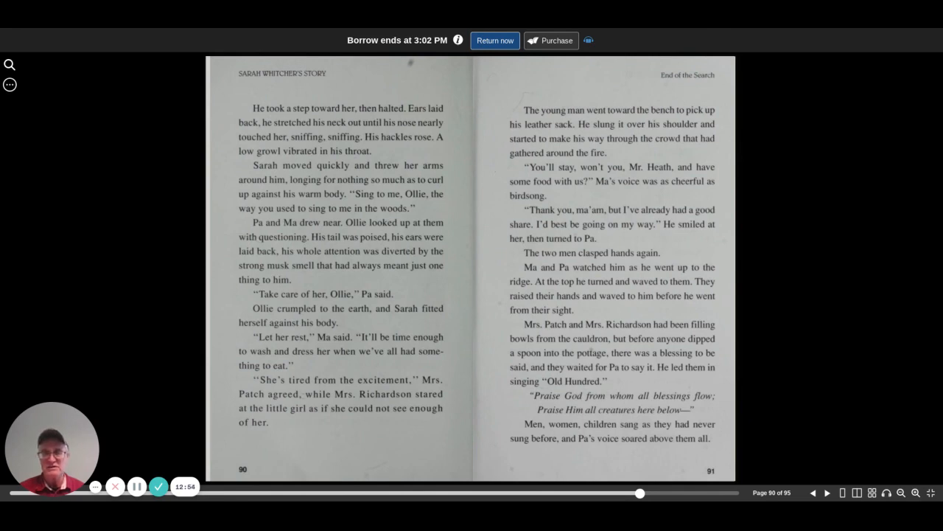
Turn to pages 92–93 with Mr. Heath's illustration and the Author's Note.
click(826, 492)
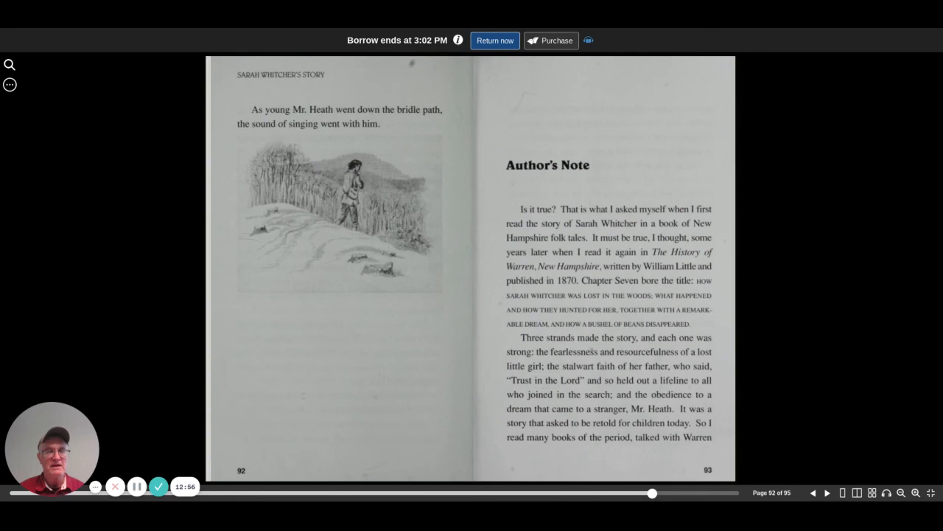